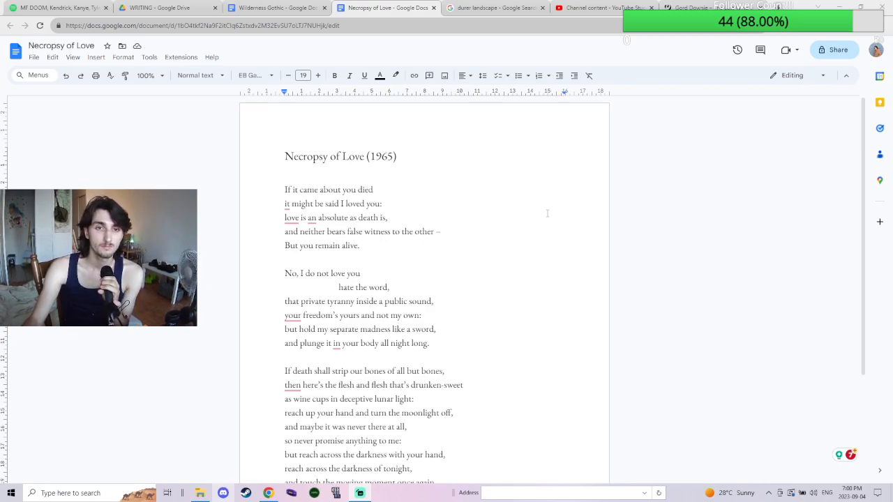
mouse_move(740, 241)
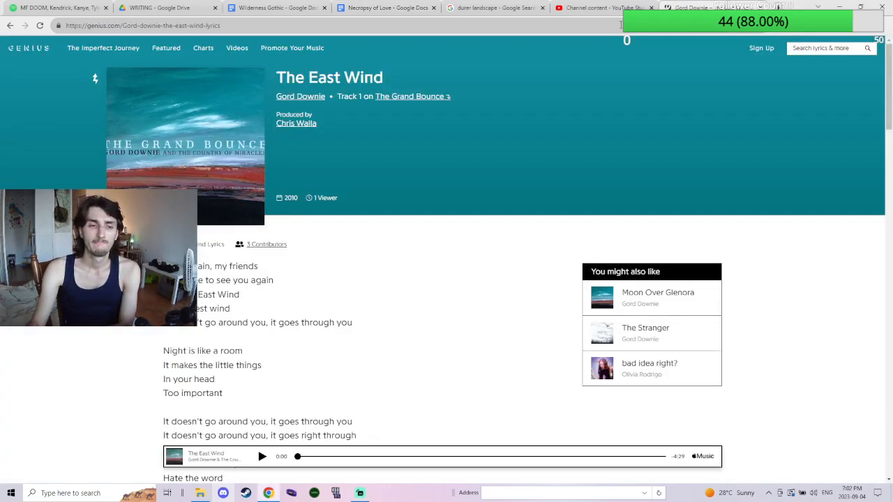
Step: Scroll the Genius lyrics to the 'No I do not love you' verse and return to the poem
scroll(down, 3)
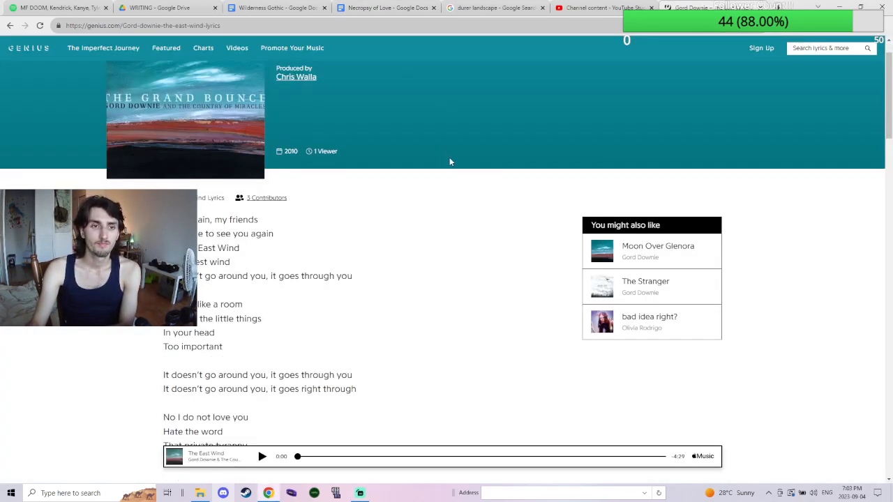
click(387, 7)
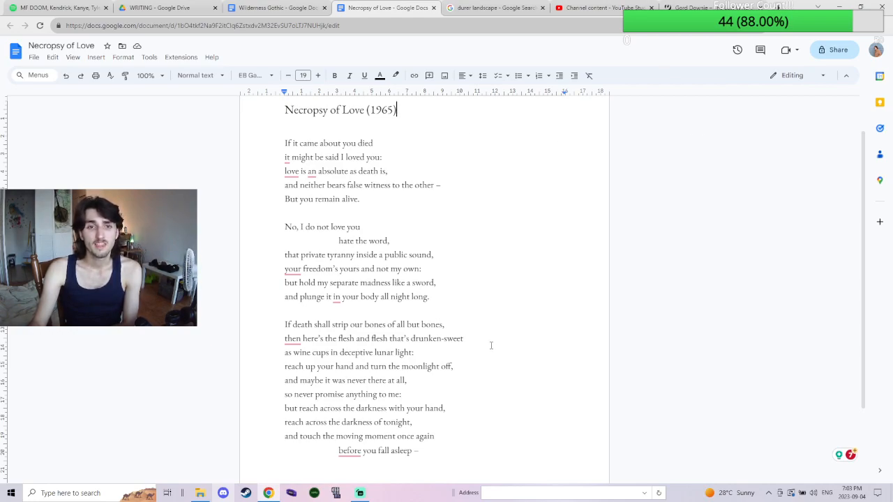
mouse_move(463, 407)
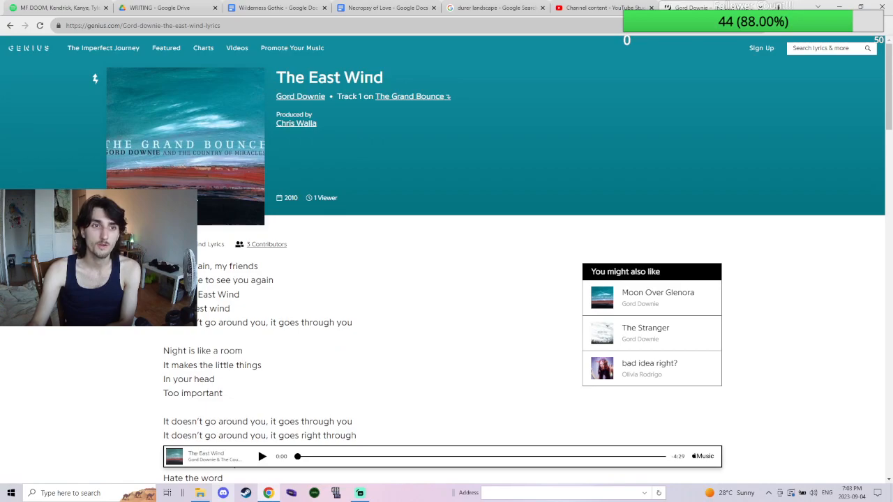
Step: Review The East Wind's 3 Contributors list with more recent activity, then close it
scroll(down, 3)
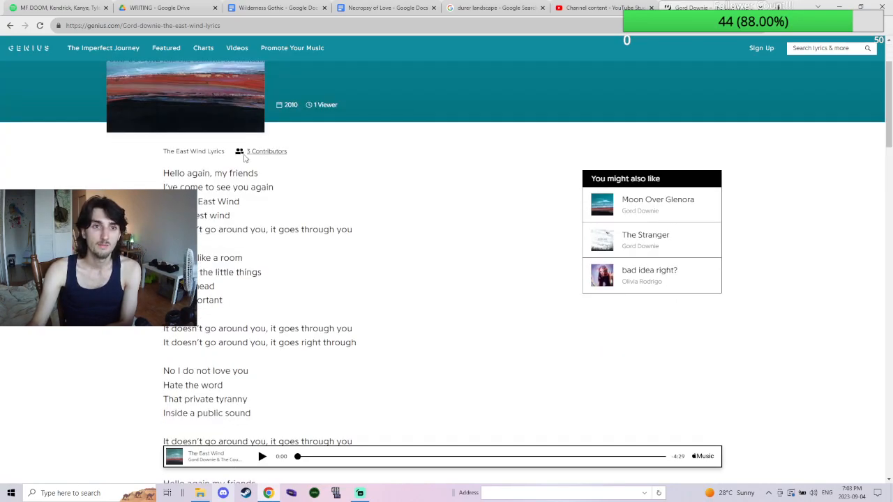
click(267, 151)
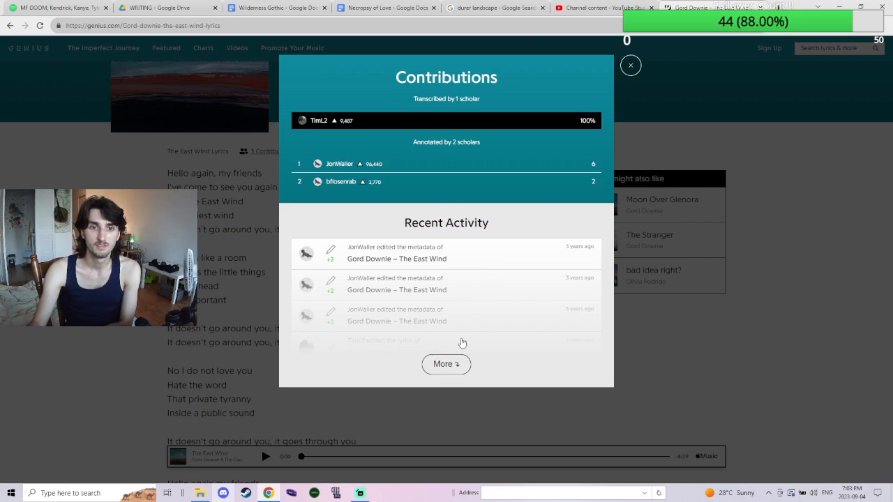
click(446, 364)
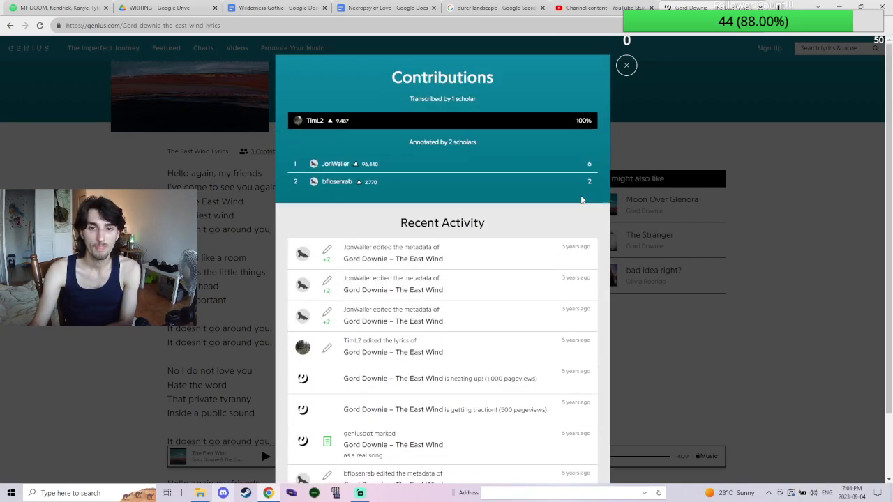
click(626, 65)
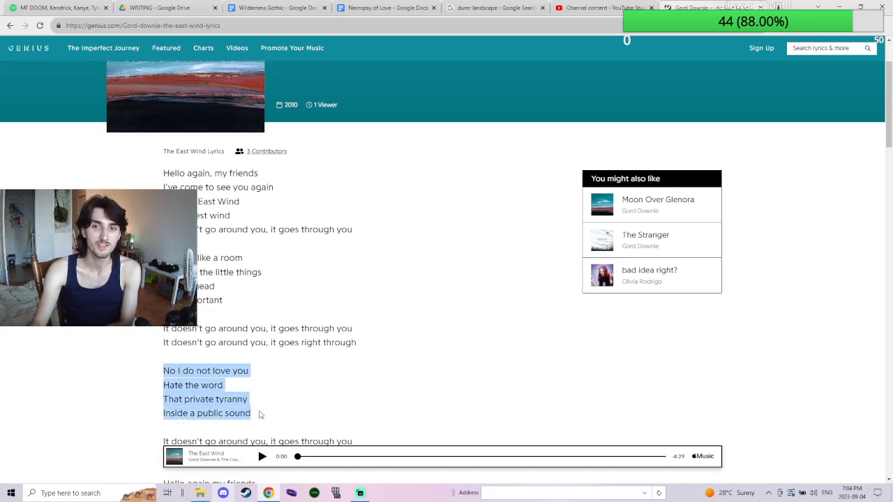
Step: Reread the remaining lyrics to the end and back, marking the verse matching the poem's stanza
scroll(down, 3)
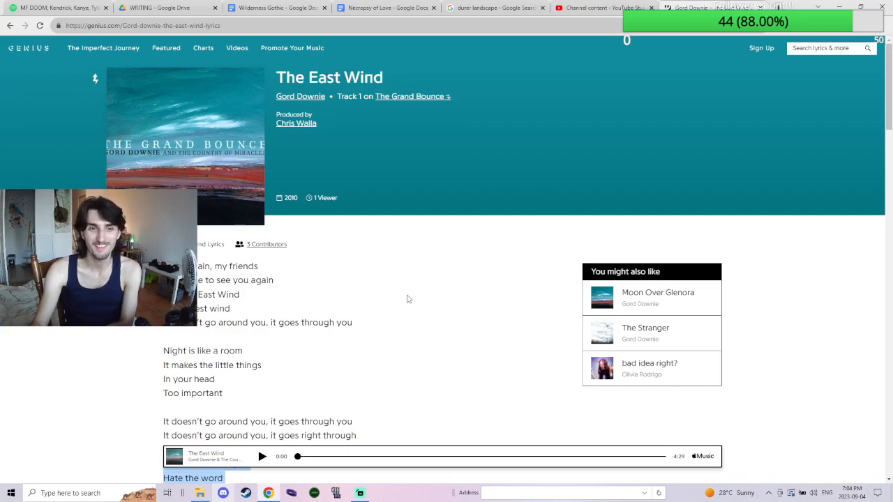
mouse_move(447, 256)
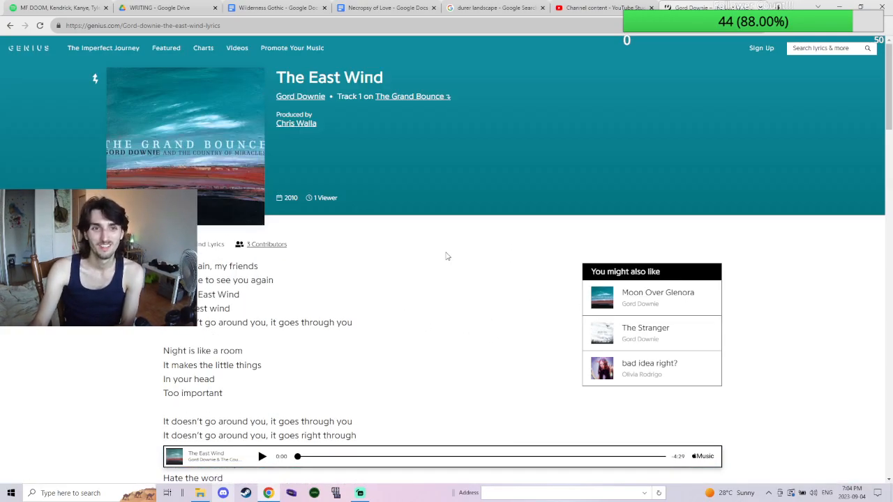
mouse_move(310, 201)
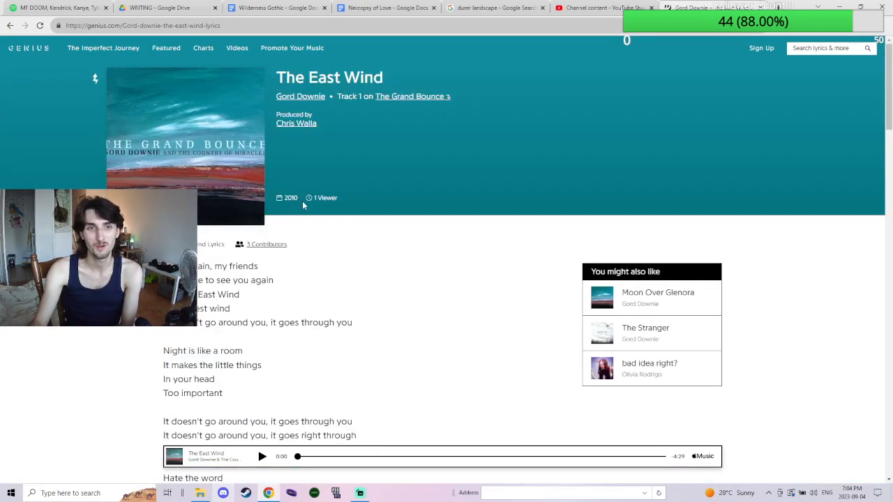
scroll(down, 3)
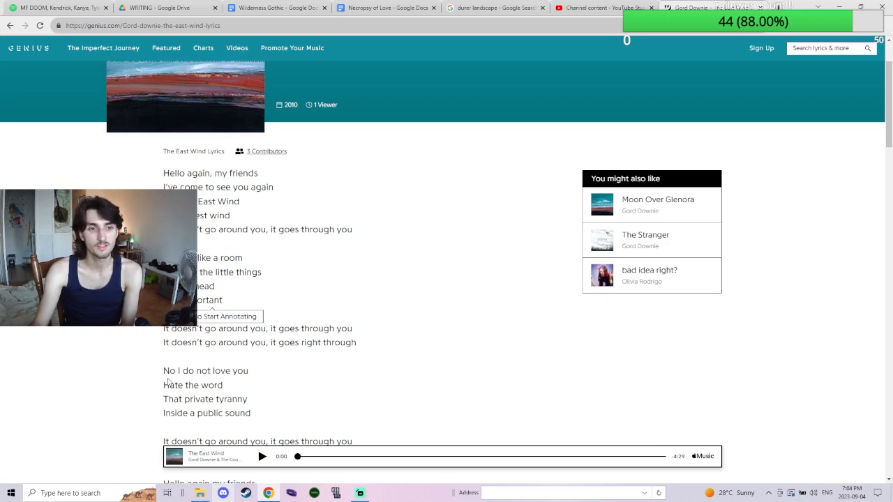
click(388, 8)
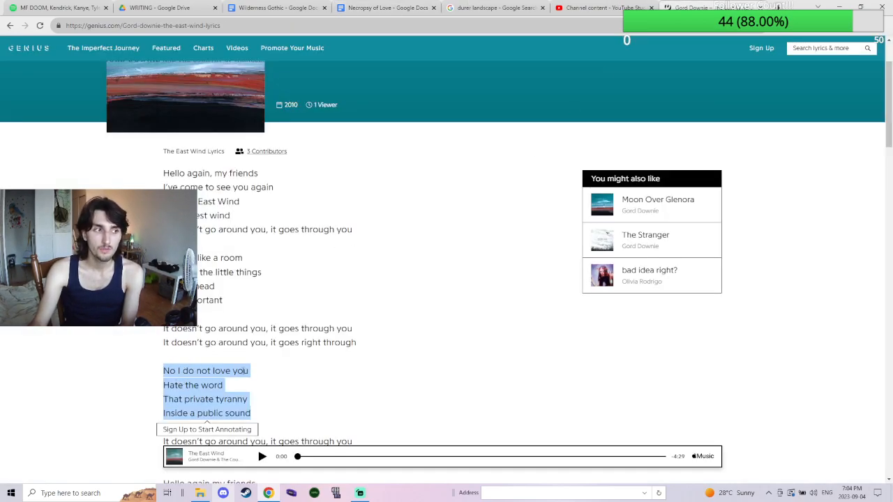
scroll(down, 3)
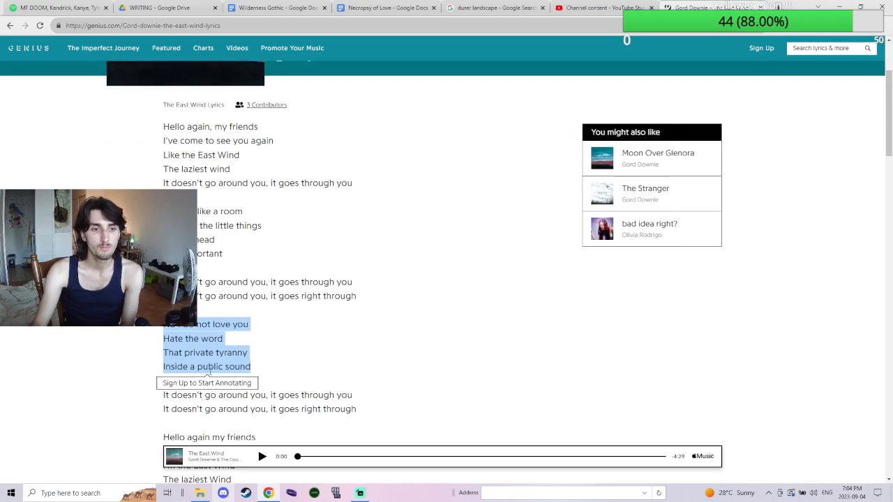
scroll(down, 3)
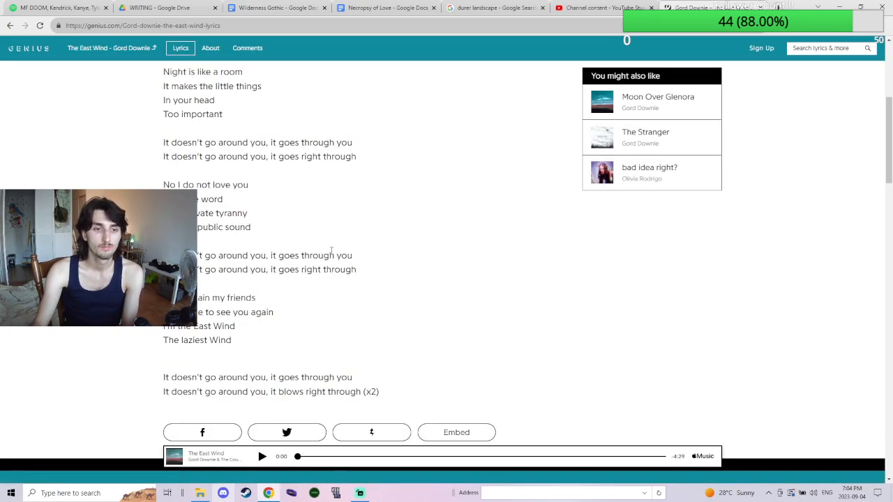
scroll(up, 3)
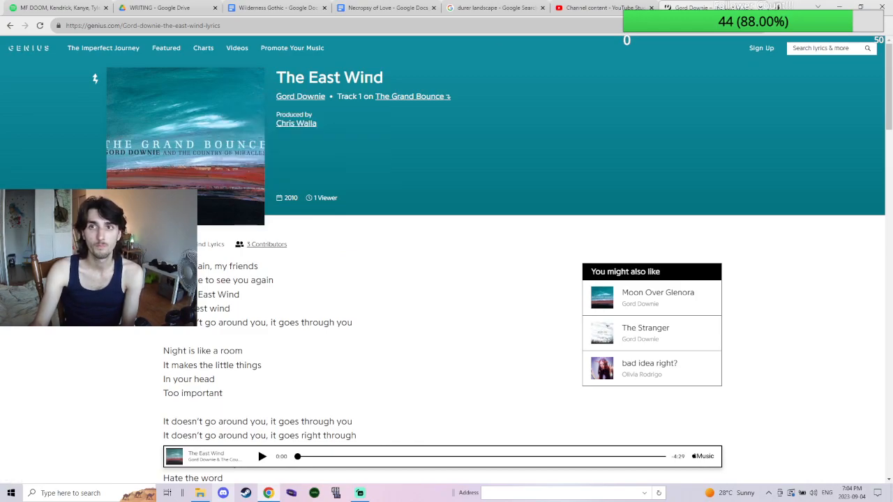
Step: Switch through the browser tabs back to the Necropsy of Love document
click(612, 8)
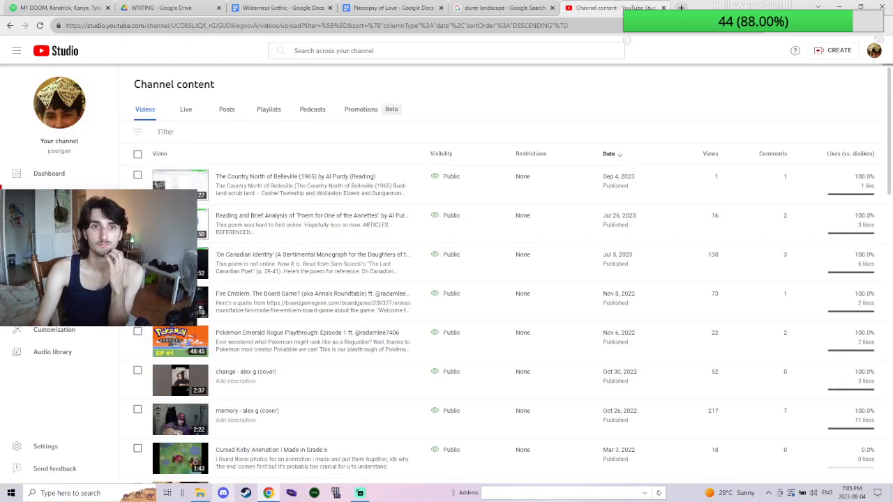
click(481, 8)
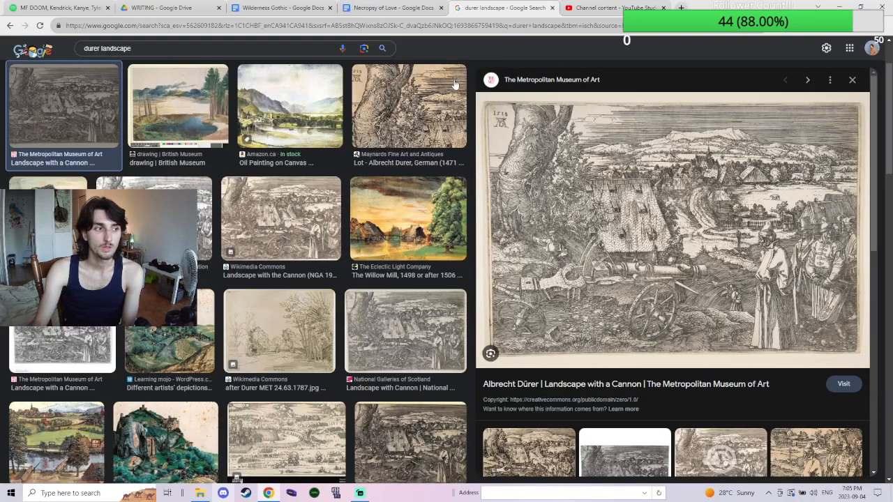
click(370, 8)
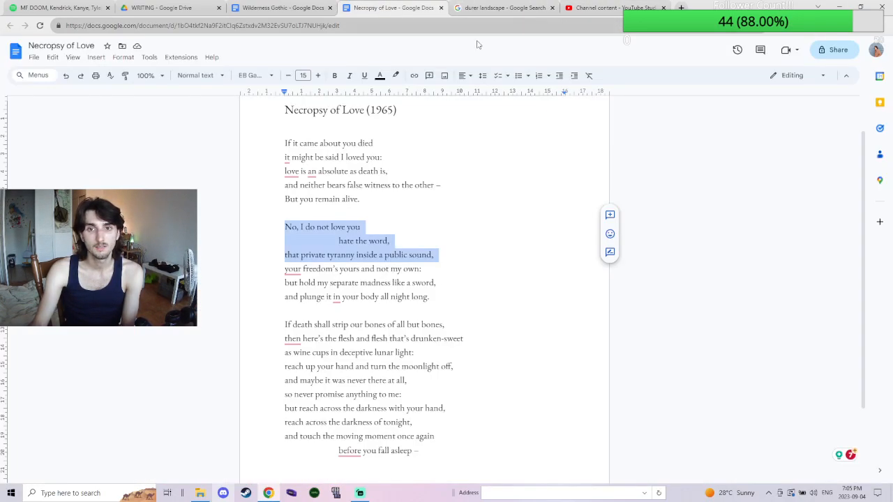